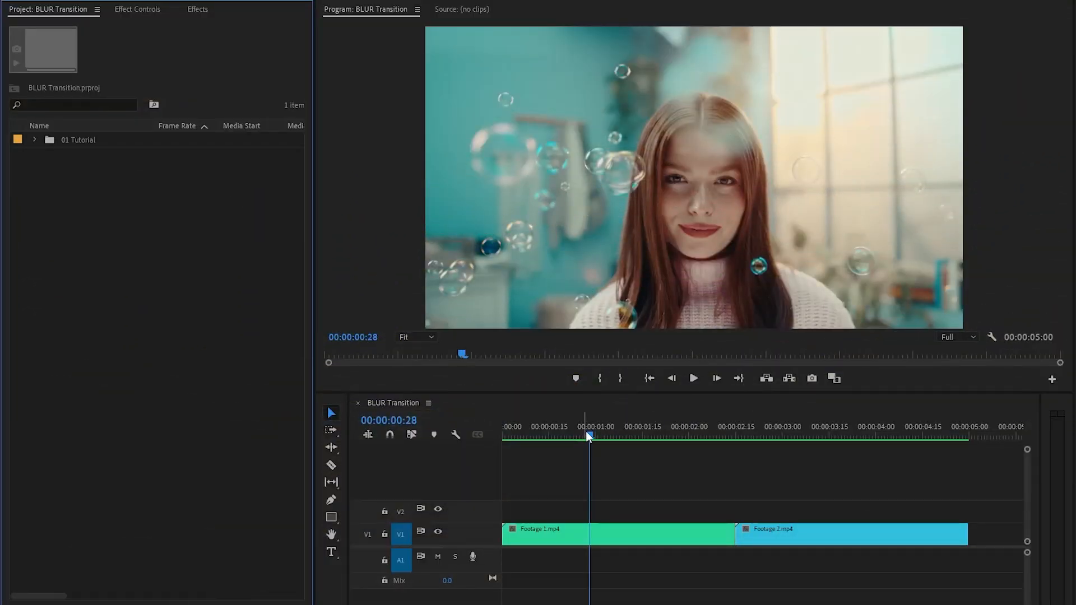
Step: Create a 1920×1080 adjustment layer via New Item and place it on V2 above both clips
left_click(637, 426)
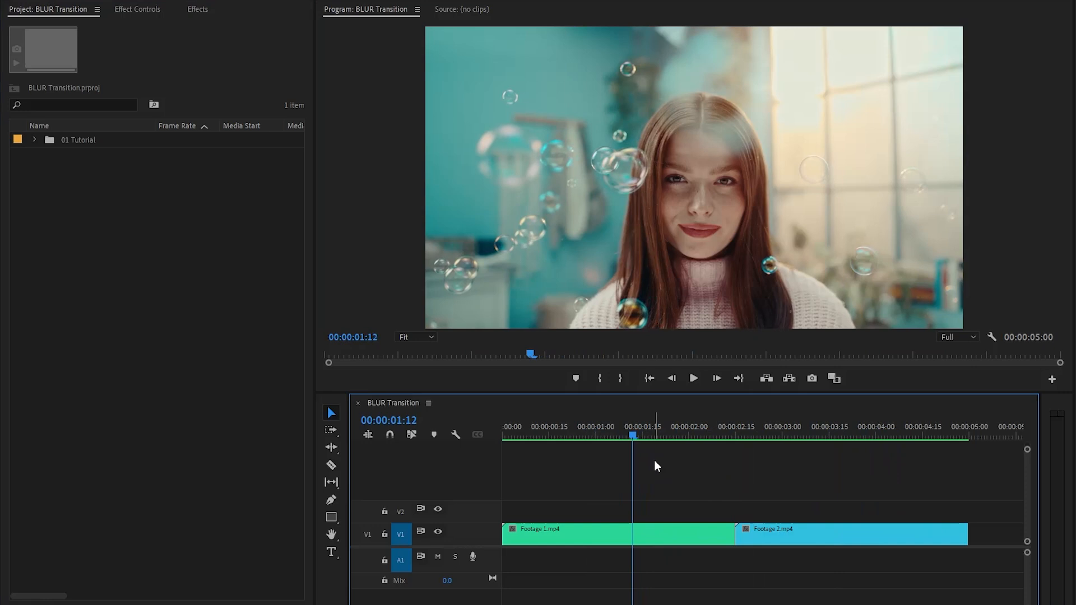
mouse_move(264, 340)
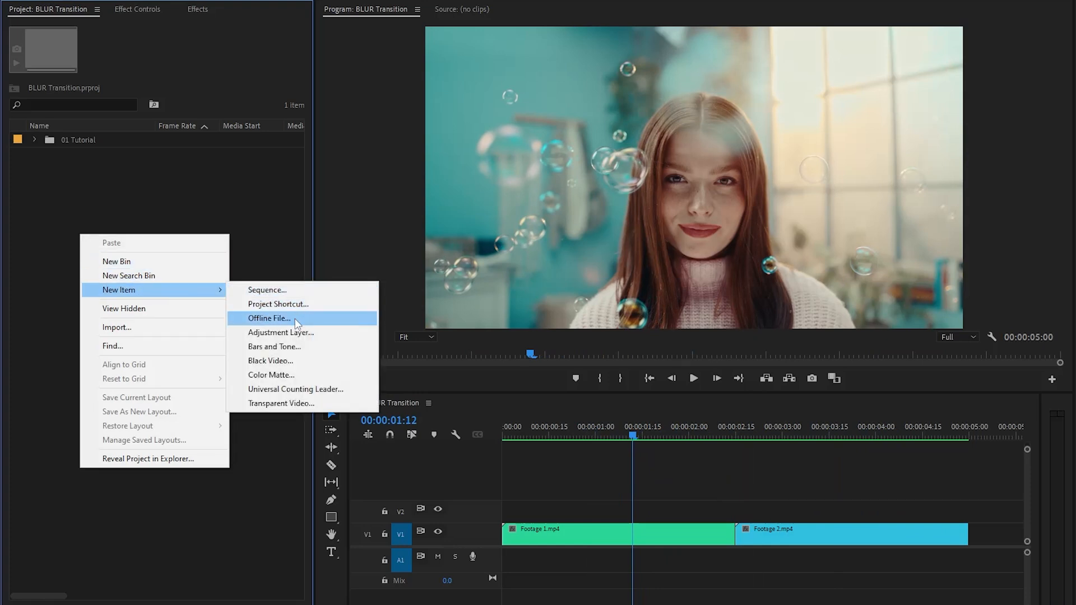
left_click(280, 332)
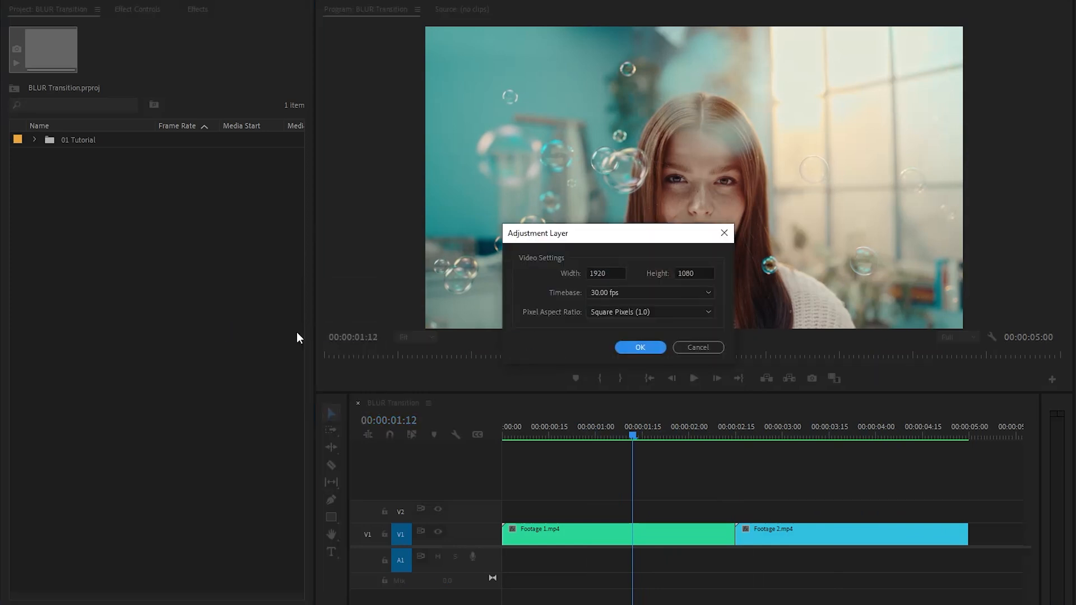
mouse_move(357, 340)
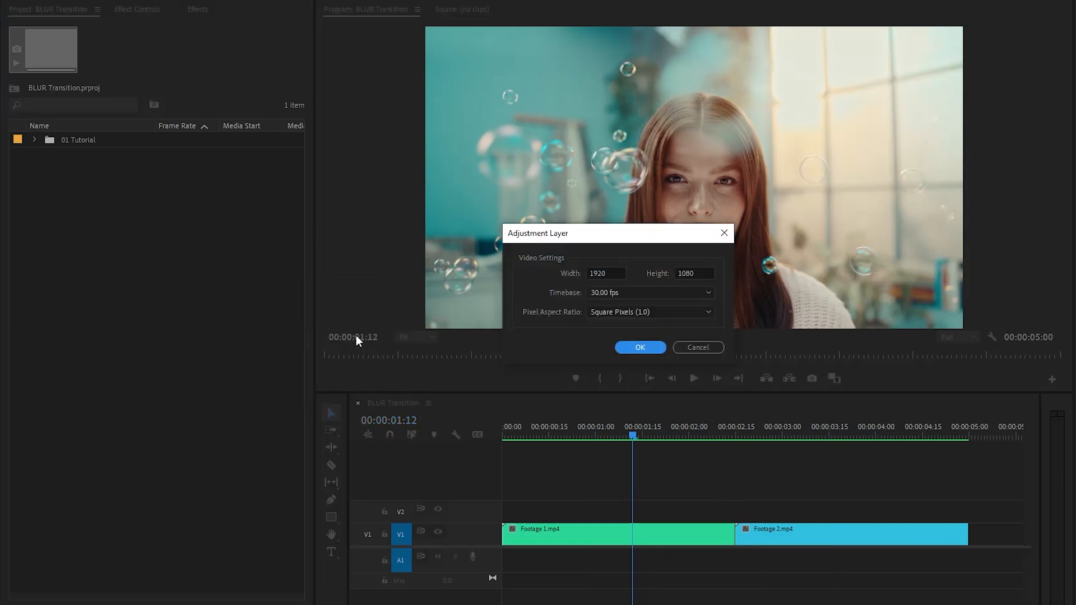
left_click(639, 348)
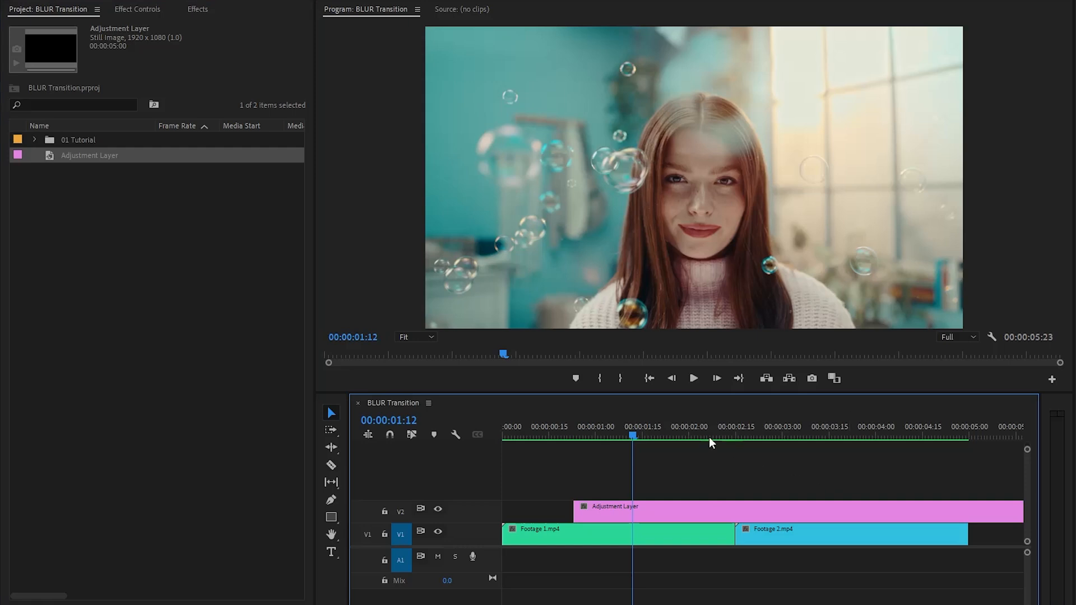
Step: Trim the adjustment layer's end, razor it at 00:00:02:05 and delete the left piece
left_click(734, 436)
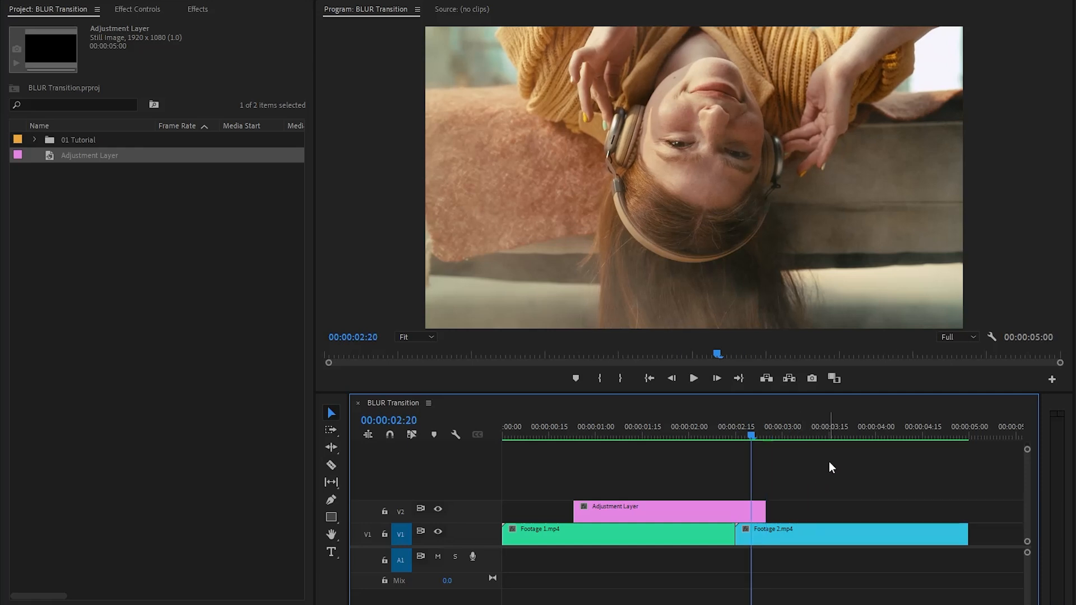
left_click(705, 436)
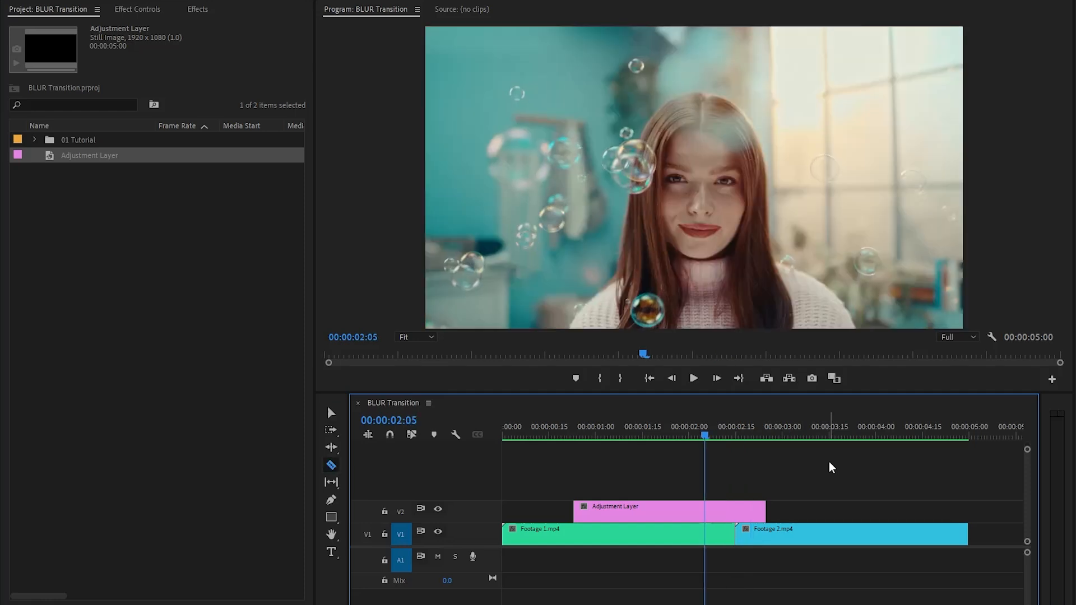
mouse_move(710, 514)
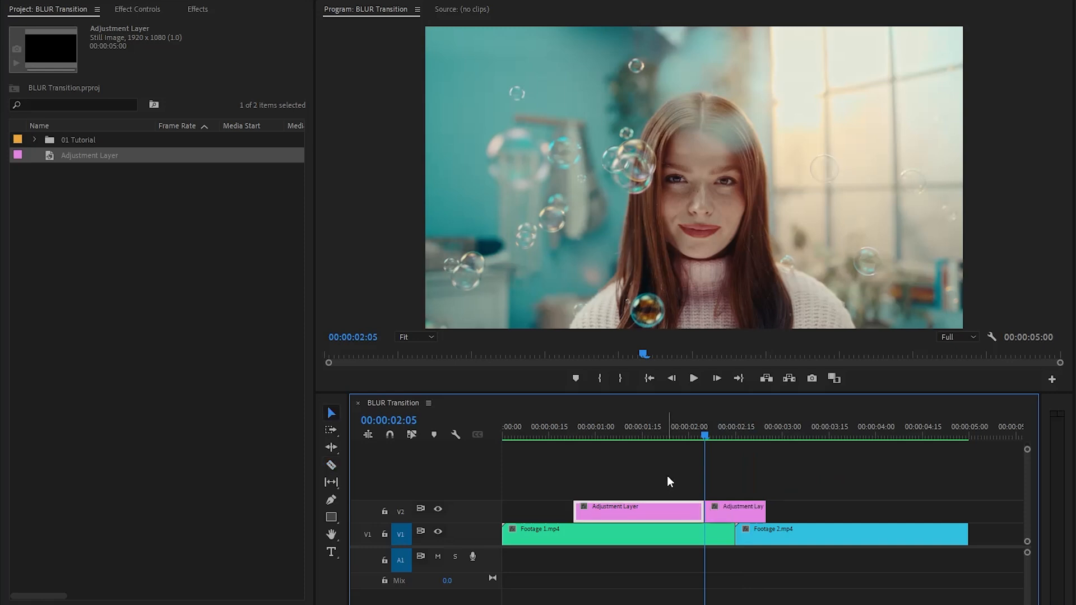
left_click(637, 511)
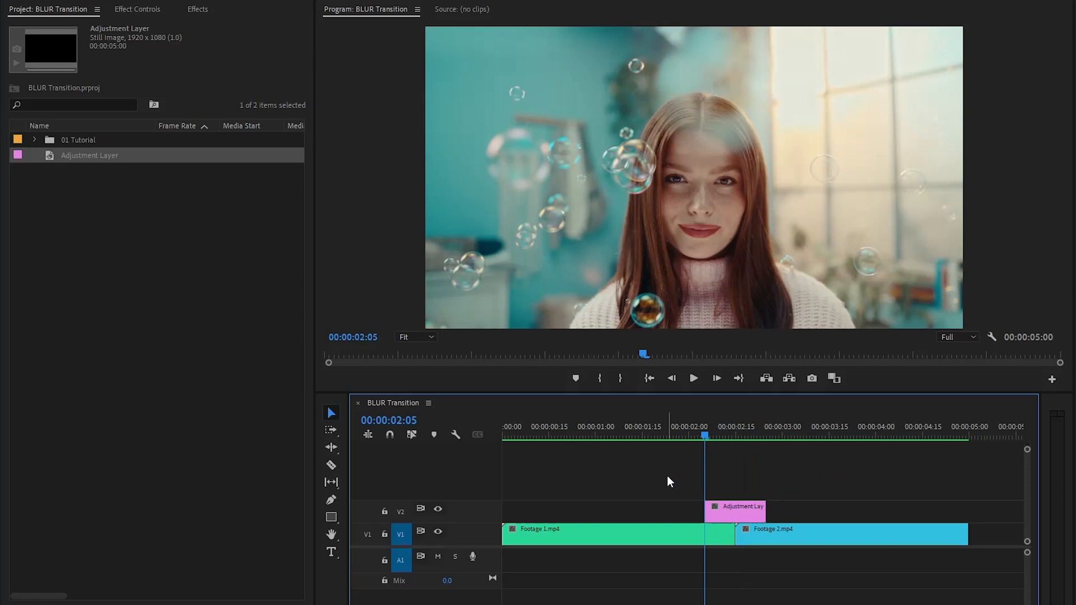
Step: Find Gaussian Blur by searching 'Gau' in Effects and apply it to the adjustment layer
left_click(198, 9)
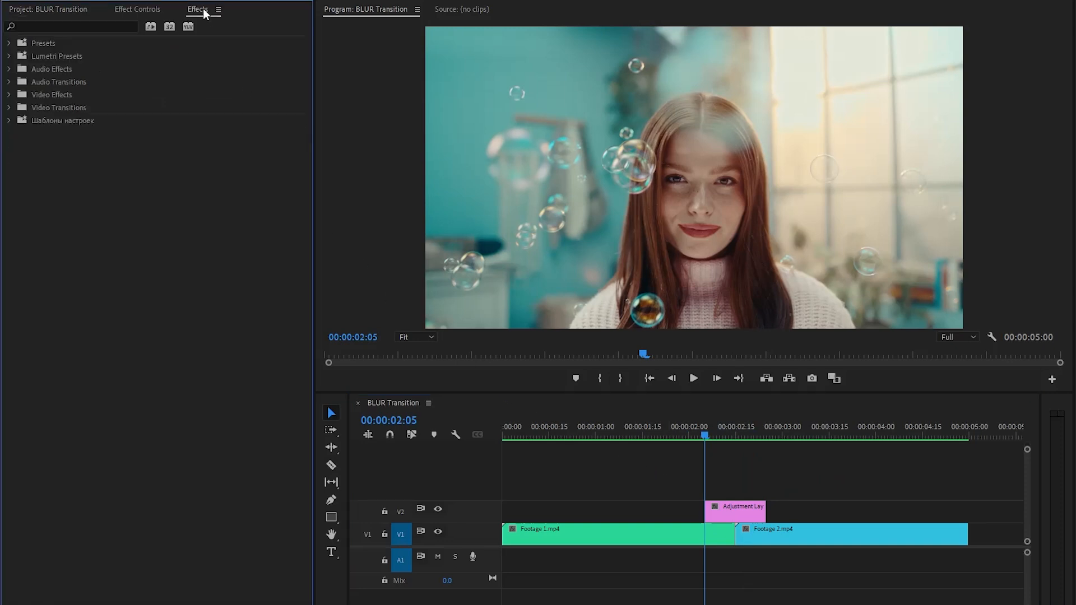
type("G")
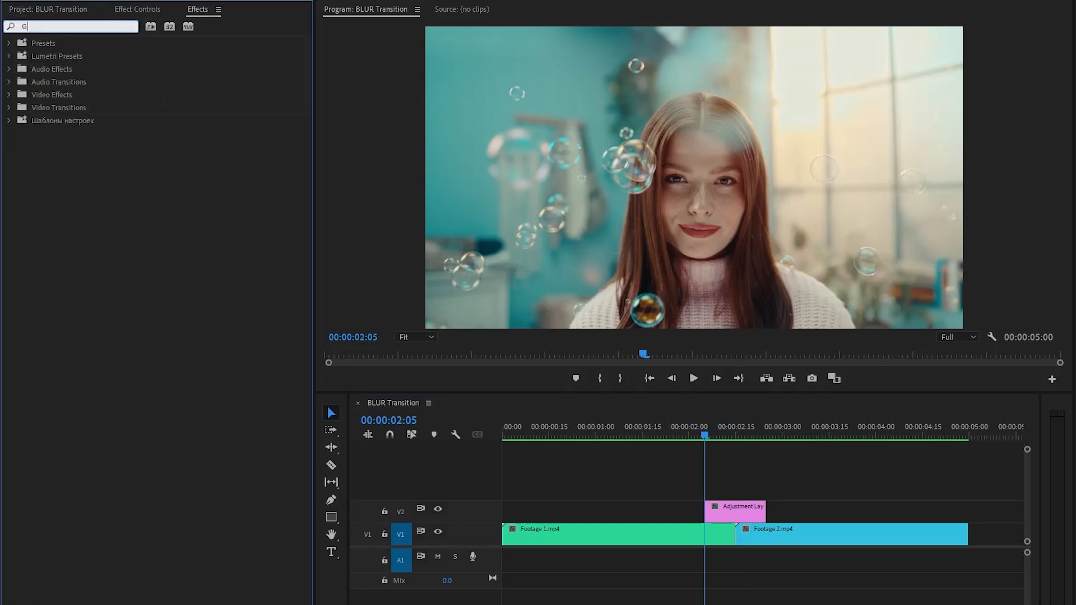
type("au")
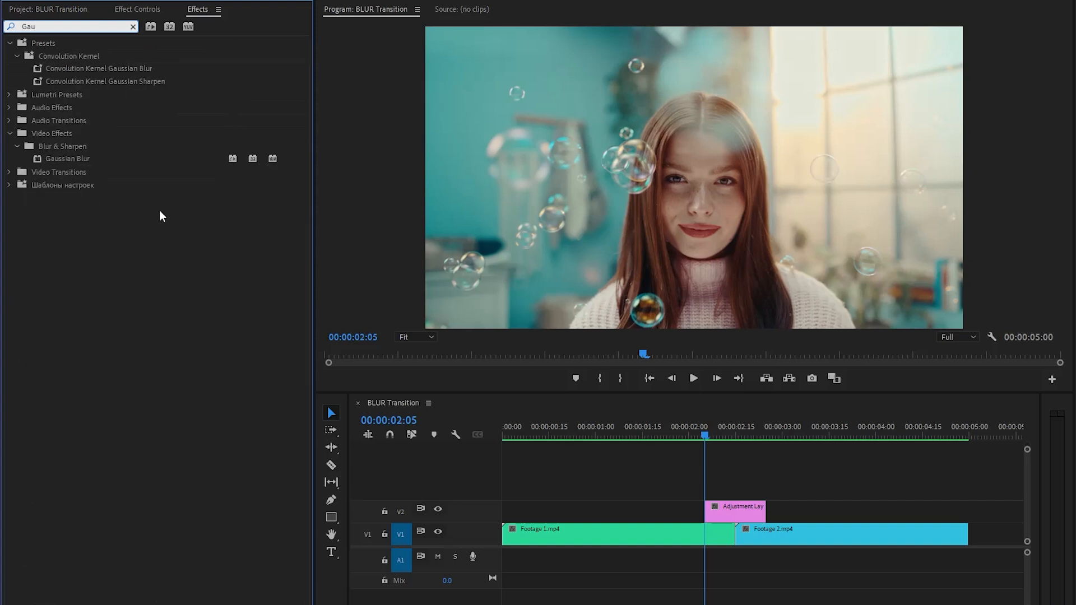
left_click(67, 158)
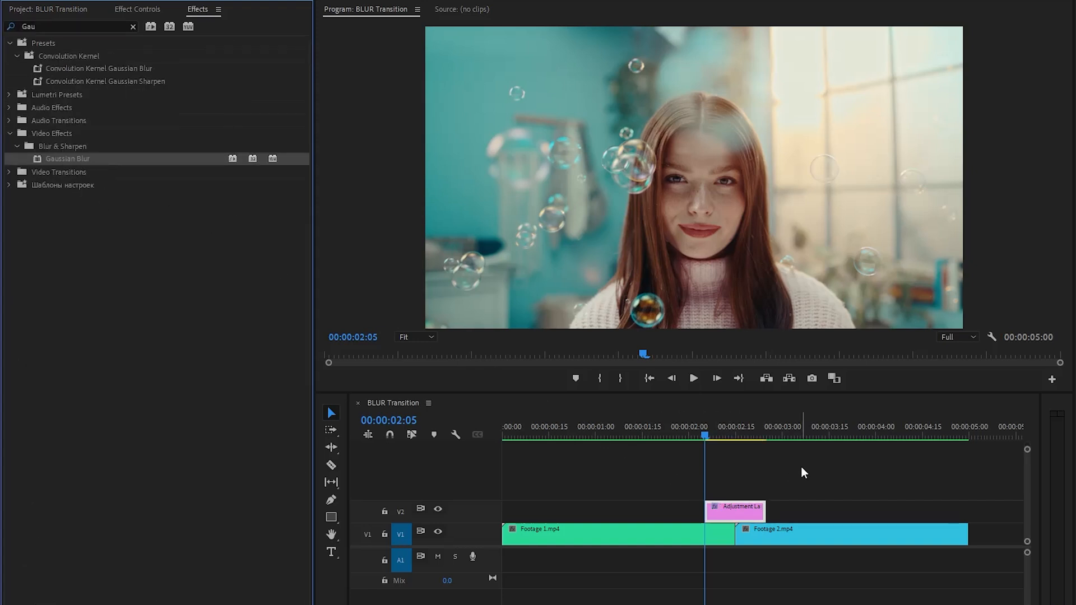
Step: Keyframe the adjustment layer's Blurriness at its start, middle and end in Effect Controls
left_click(137, 9)
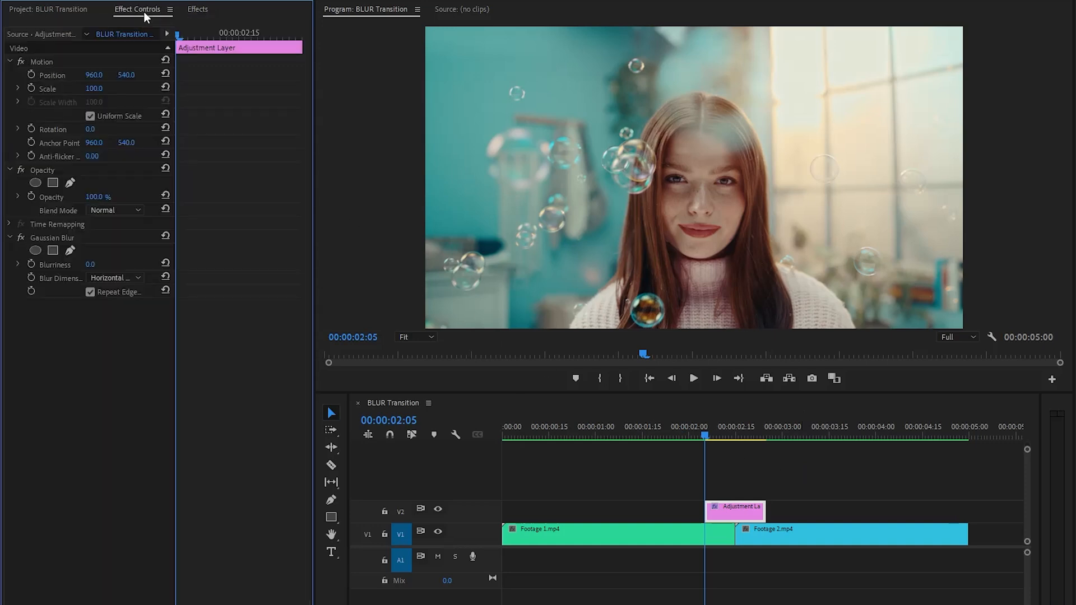
mouse_move(56, 242)
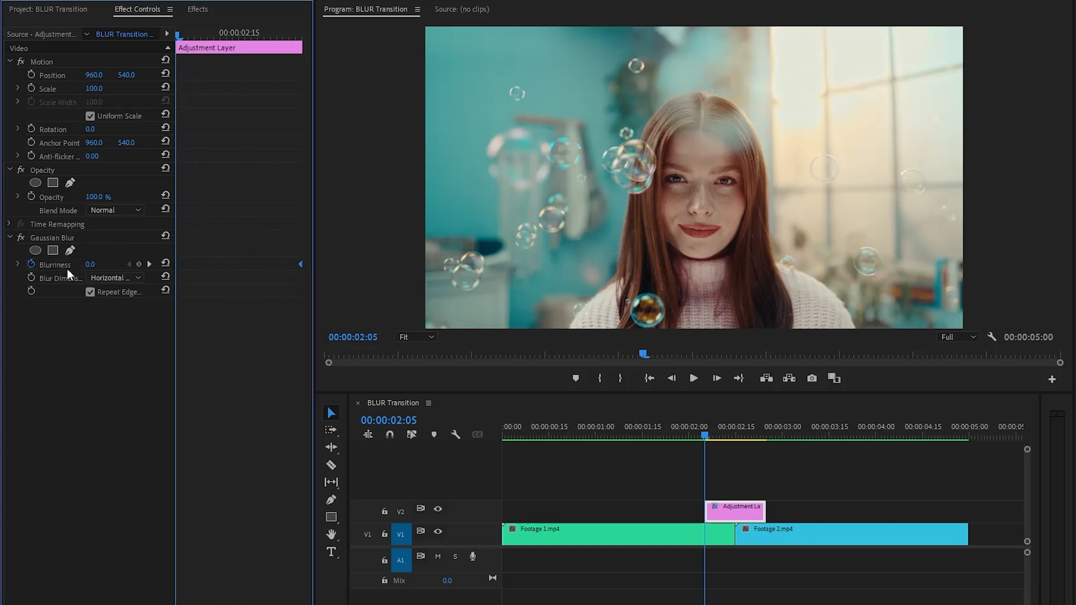
mouse_move(138, 268)
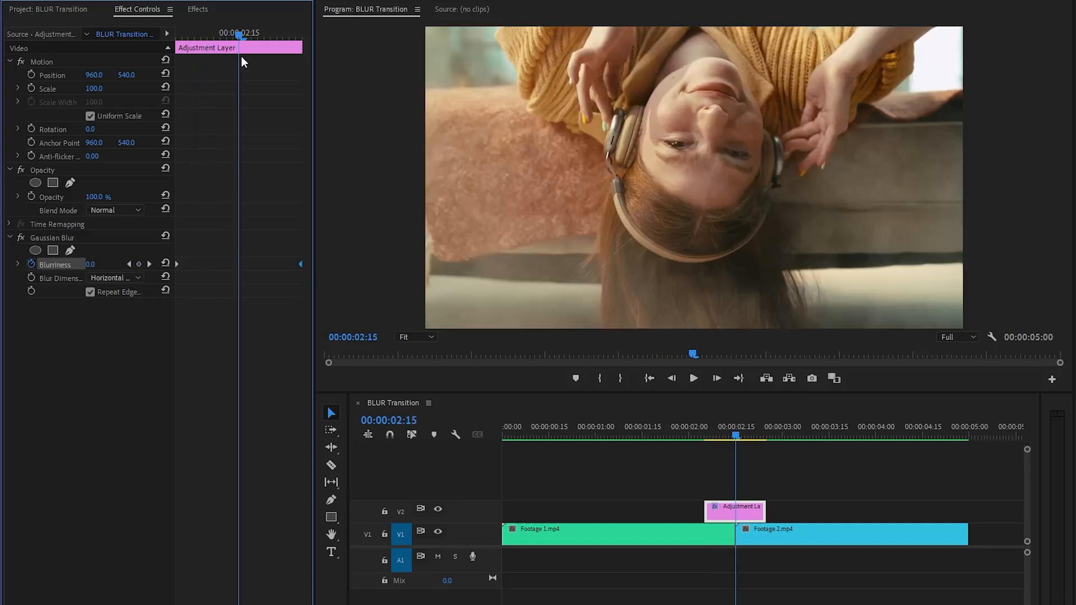
mouse_move(107, 274)
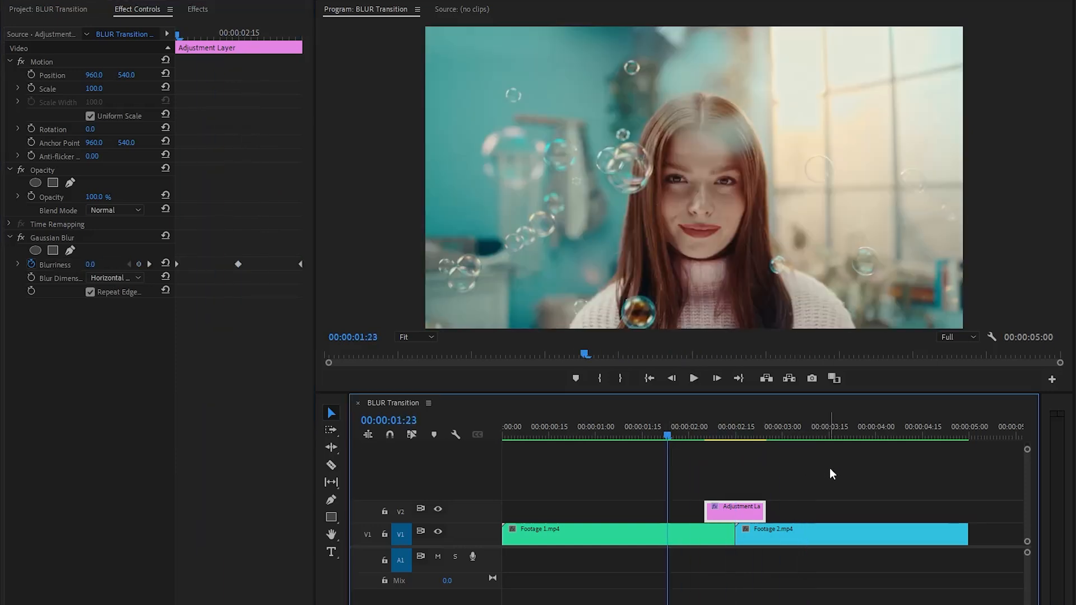
left_click(692, 378)
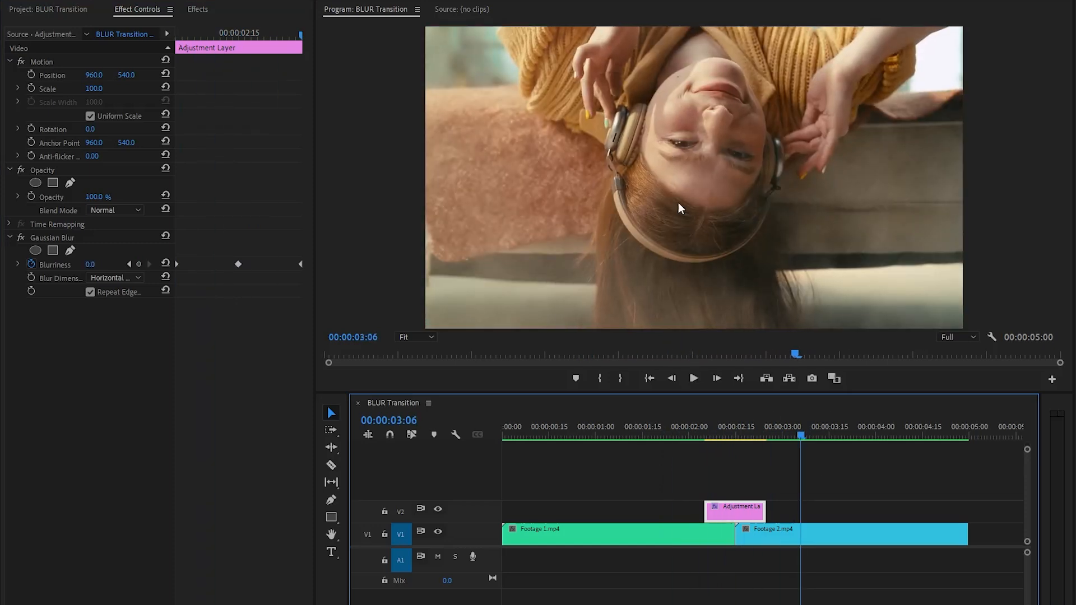
mouse_move(207, 19)
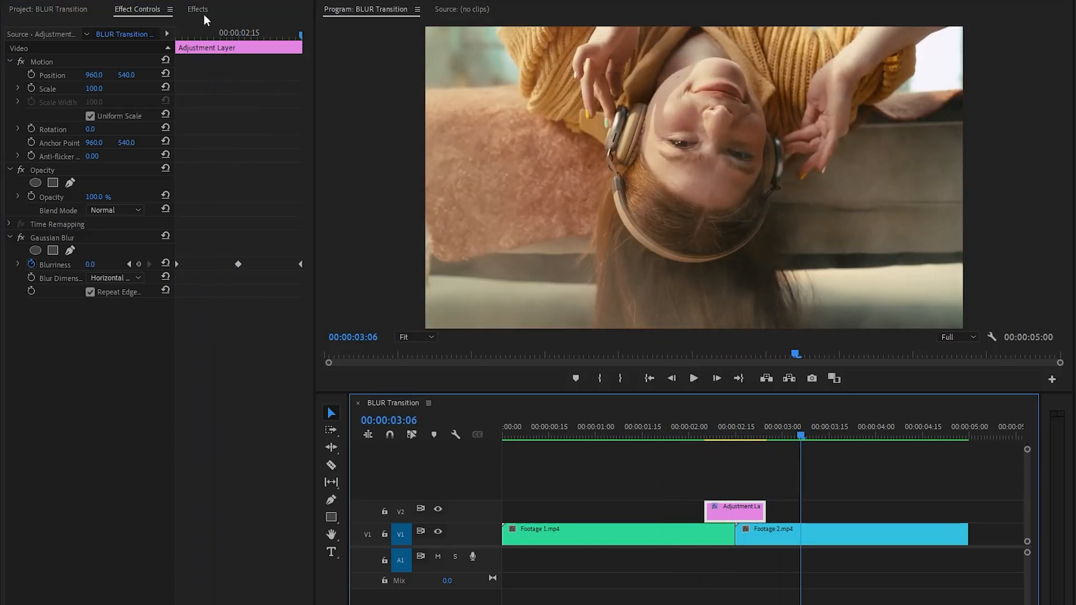
Step: Search 'Cross' in Effects and add a Cross Dissolve onto the cut between the clips
left_click(198, 9)
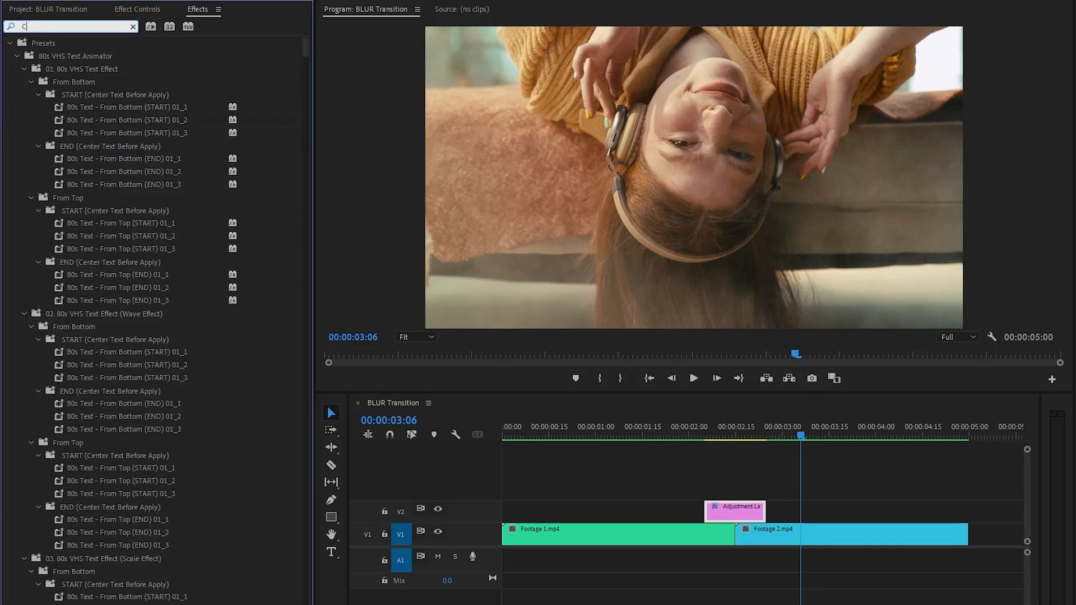
type("ross")
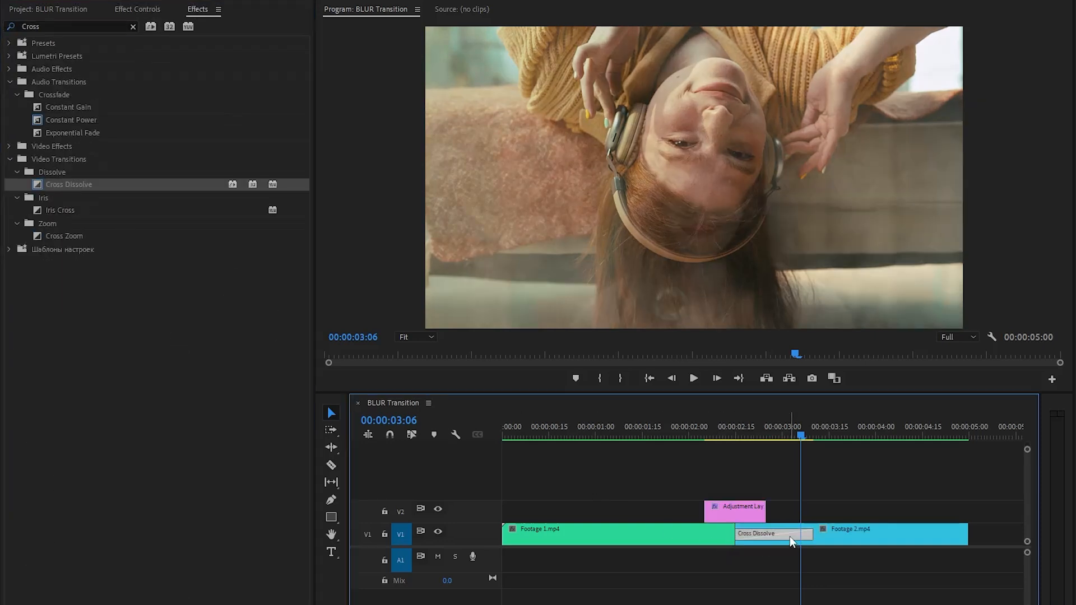
left_click(772, 534)
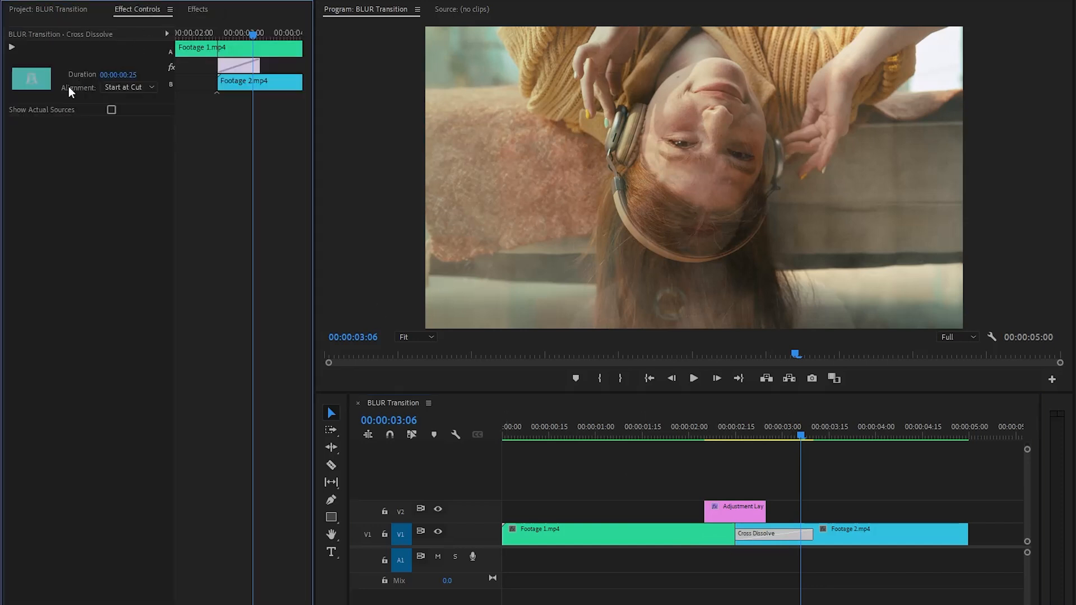
Step: Set the dissolve to Center at Cut with 00:00:00:11 duration and preview the blur transition
left_click(126, 87)
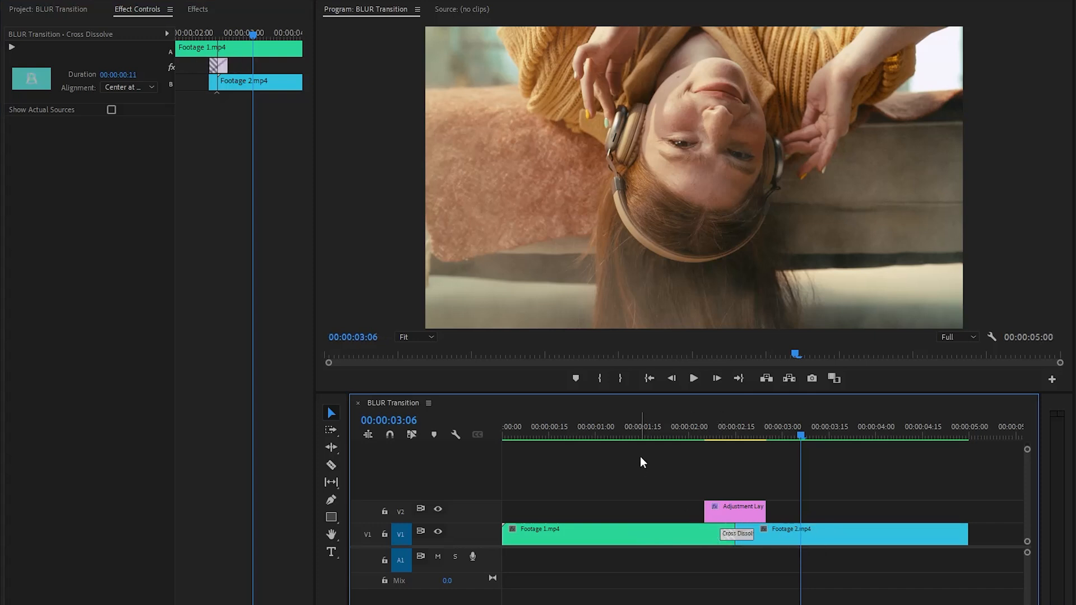
left_click(582, 426)
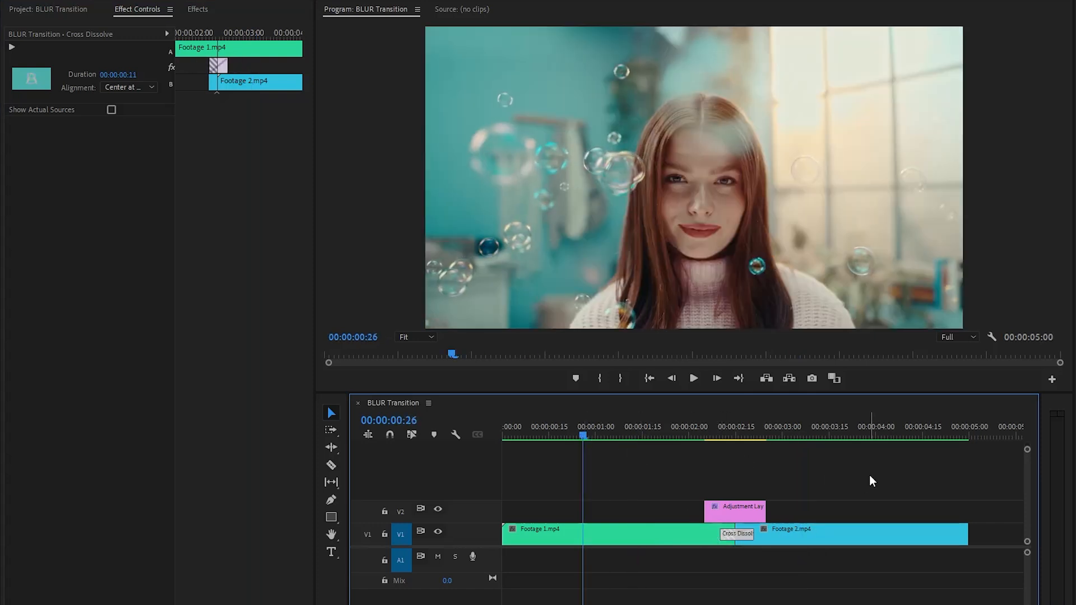
left_click(692, 378)
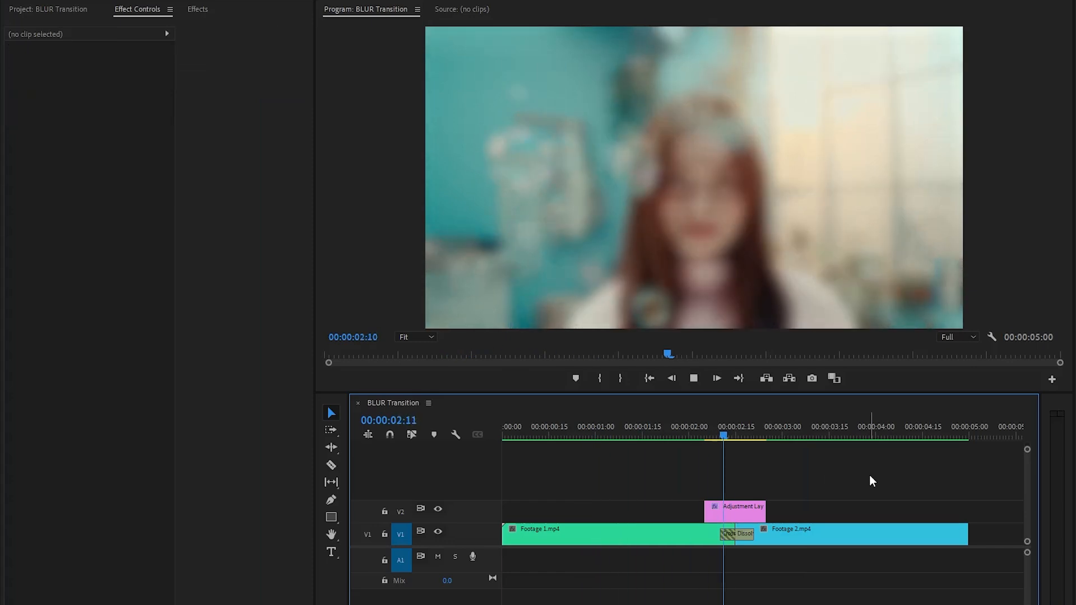